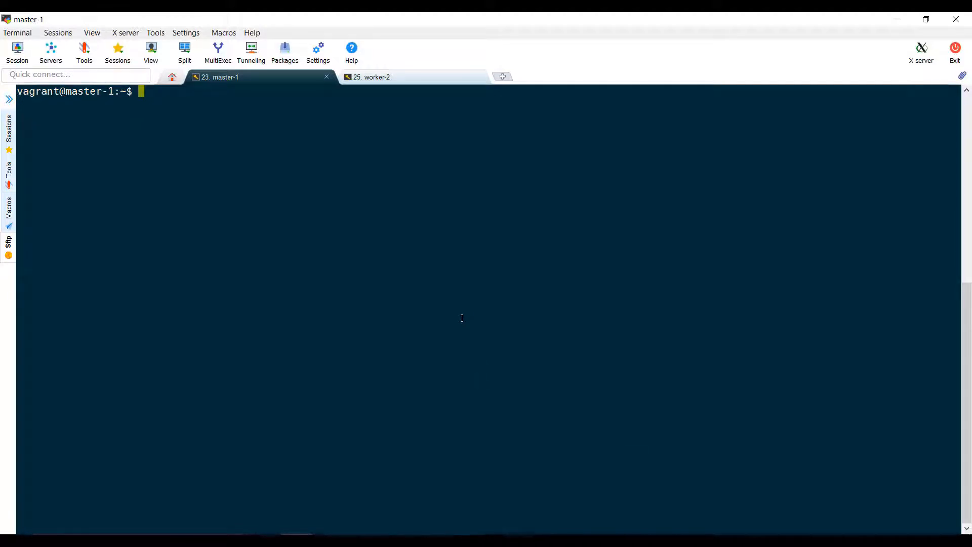
Show both workers NotReady with kubectl get nodes, then highlight worker-1's 'network plugin is not ready' message.
text(kubectl)
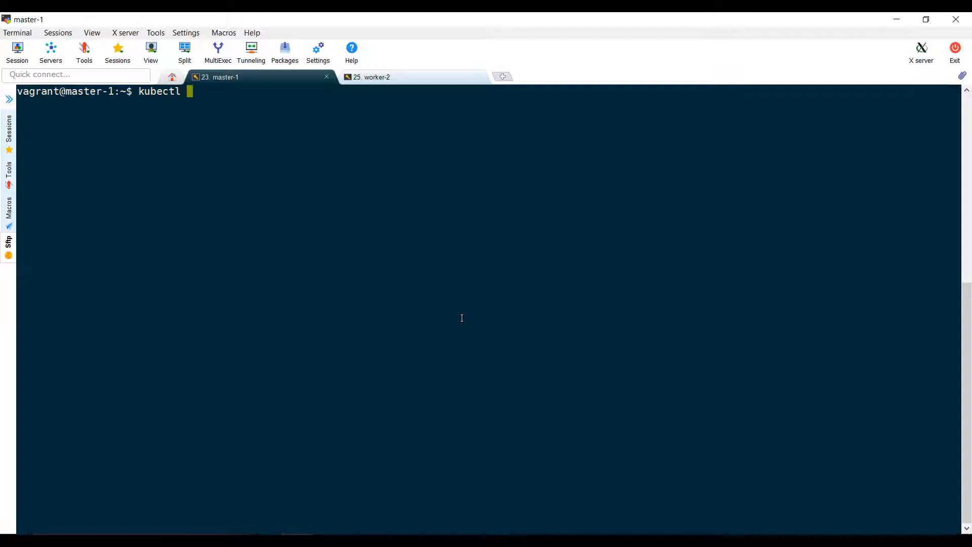
text(get nodes)
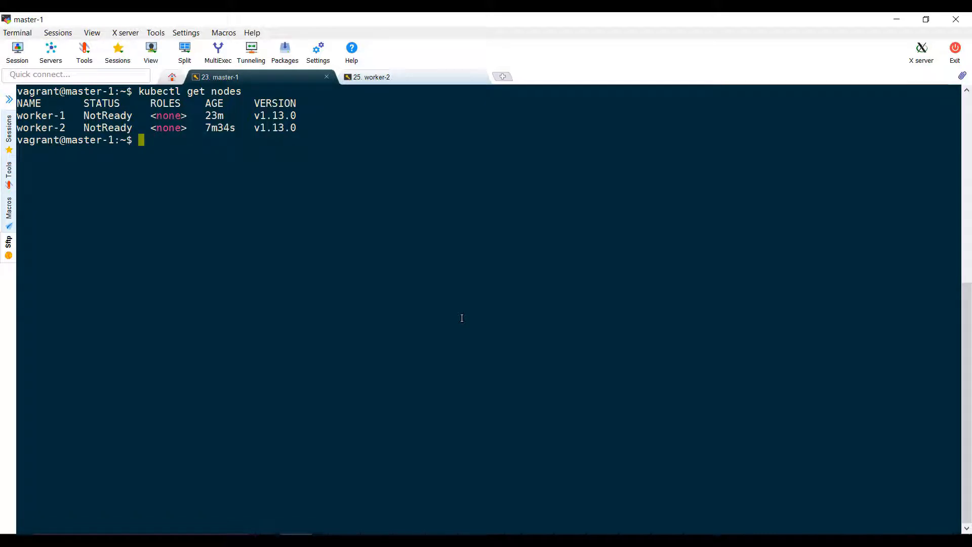
text(kubectl des)
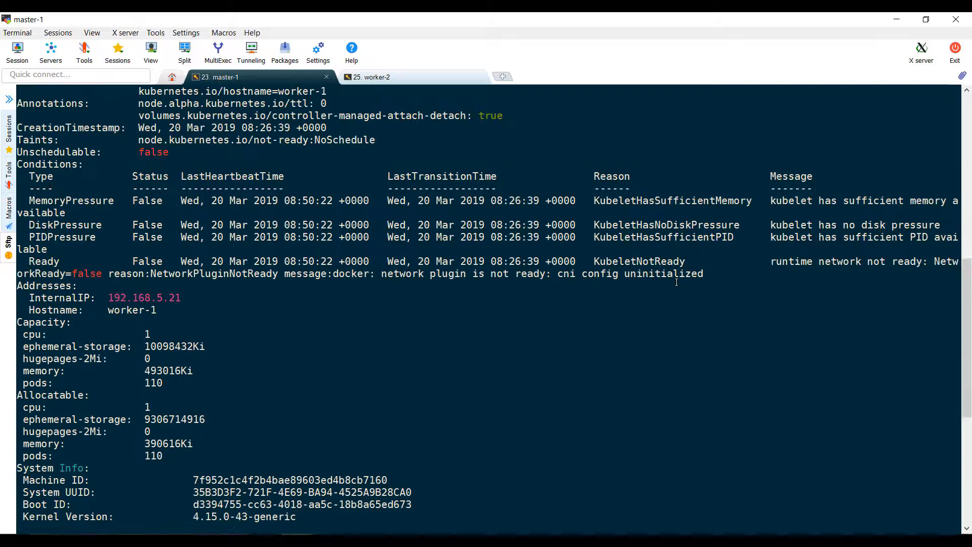
drag(381, 273, 676, 274)
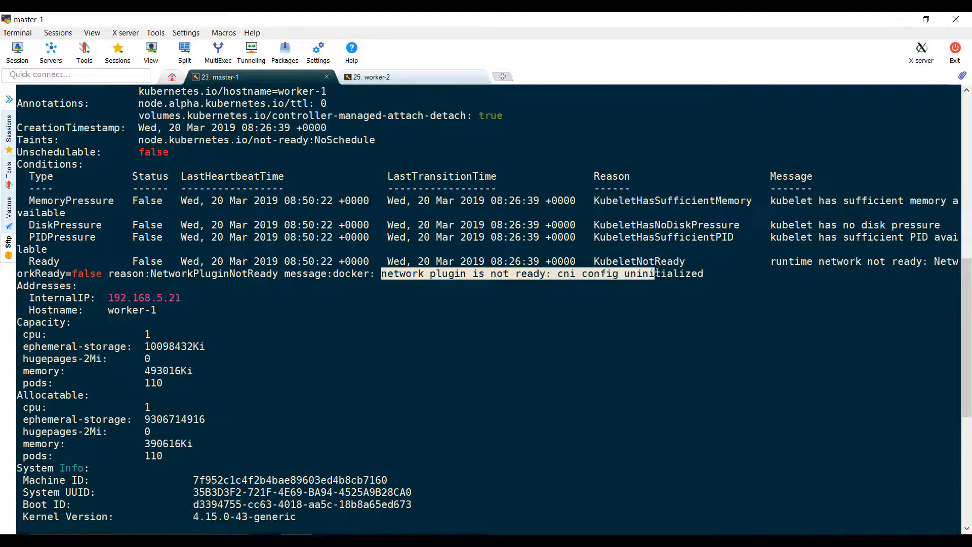
scroll(down, 3)
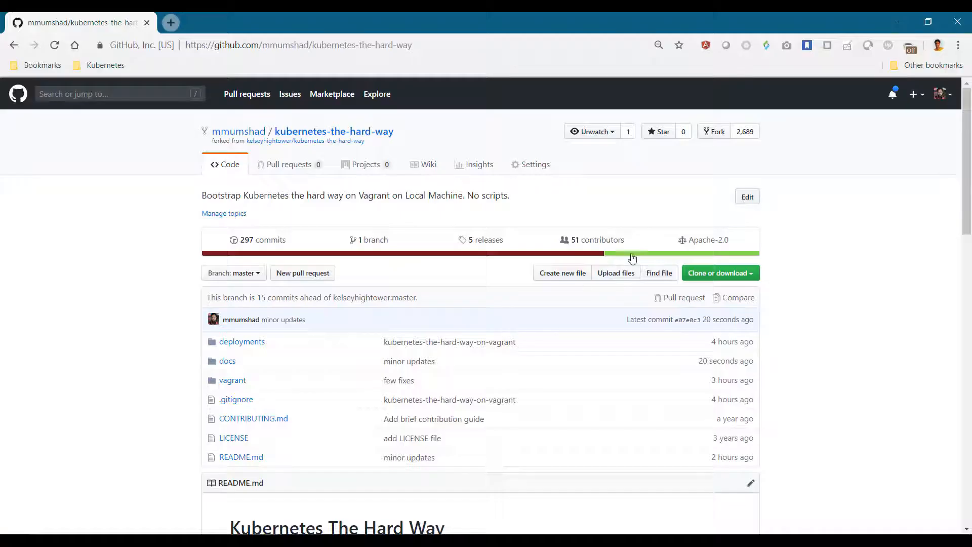
Open the Deploy Weave pod networking lab and select its CNI plugins wget download command.
scroll(down, 3)
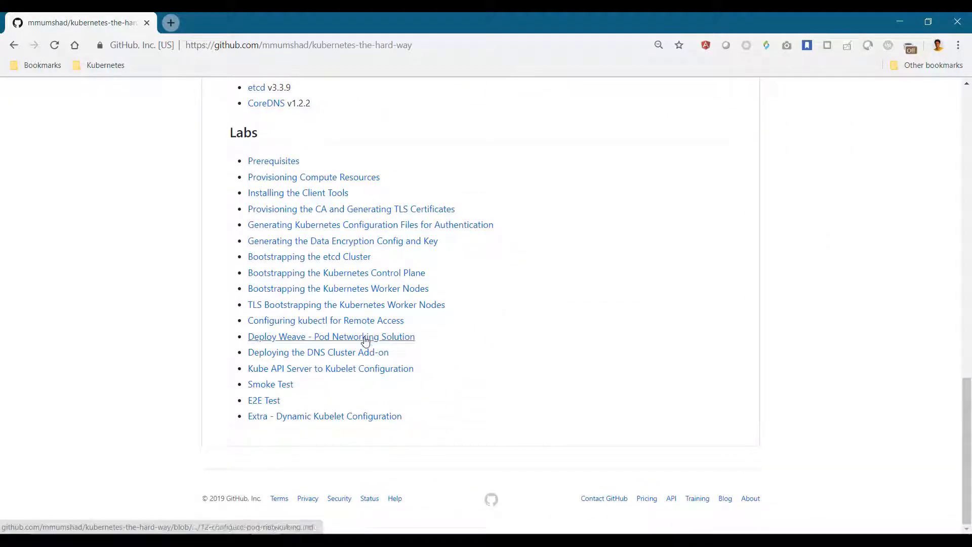
click(331, 337)
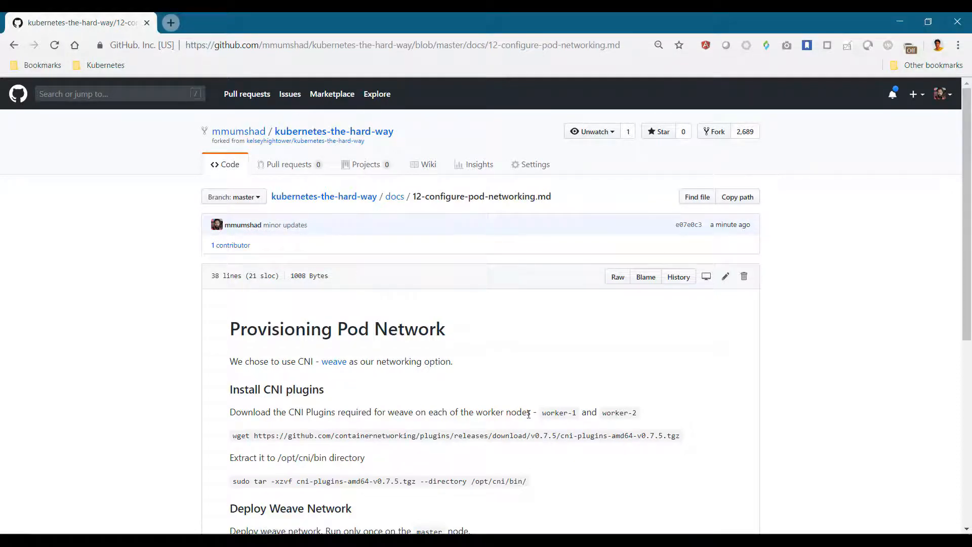
scroll(down, 3)
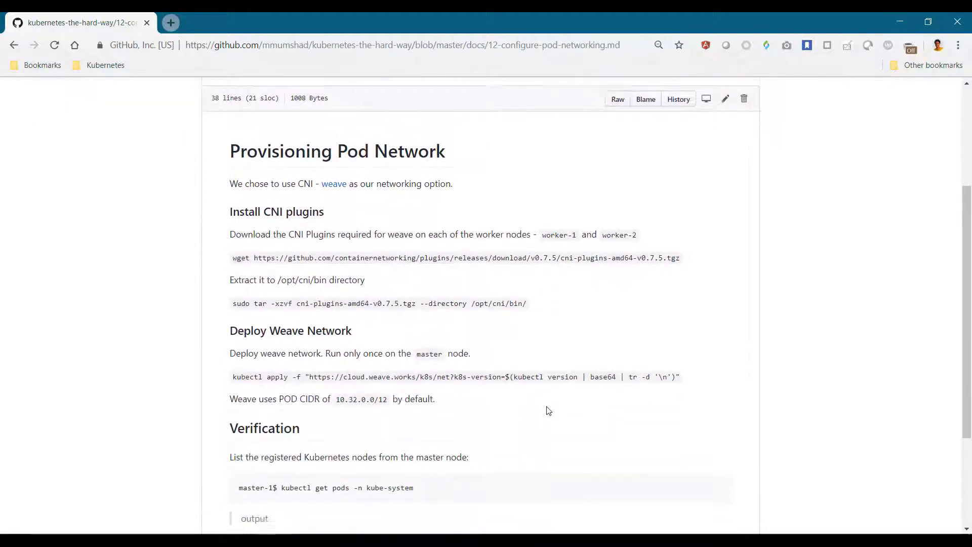
scroll(down, 3)
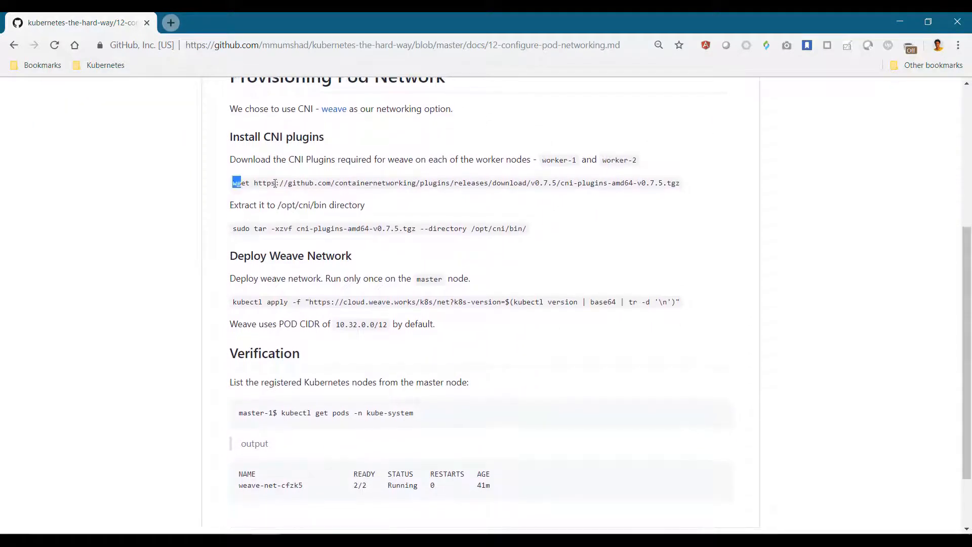
drag(232, 182, 679, 182)
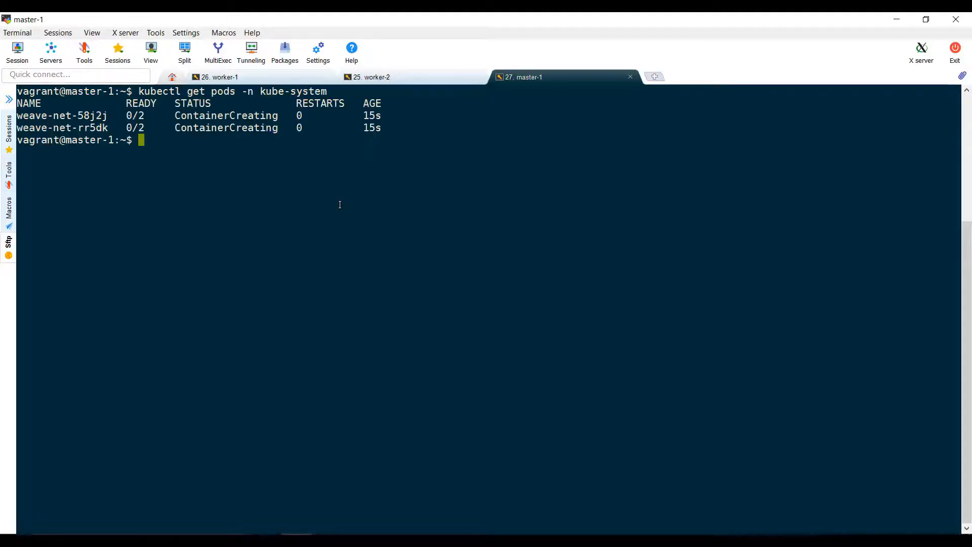
Type 'kubectl get pods -n kube-system --wa' to watch the weave-net pods.
text(kubectl get pods -n kube-system --wa)
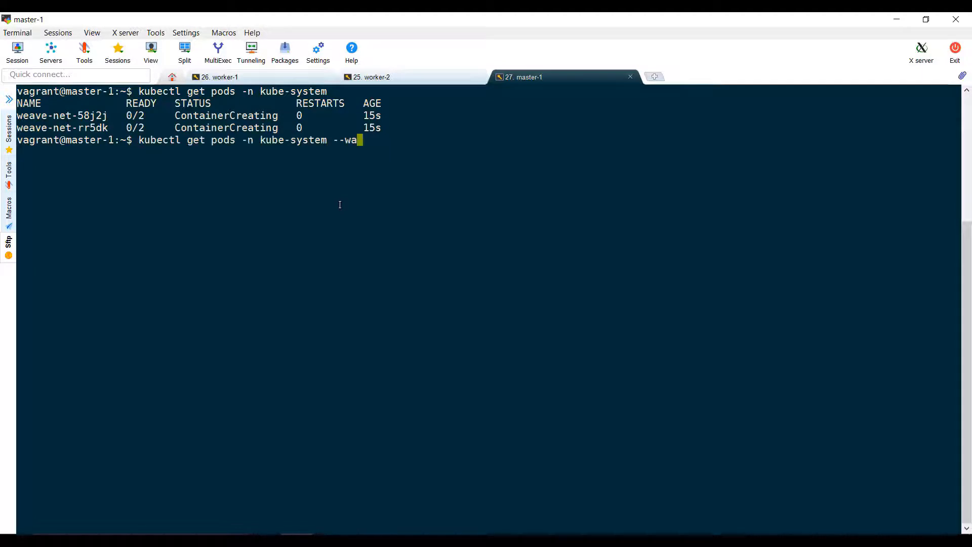